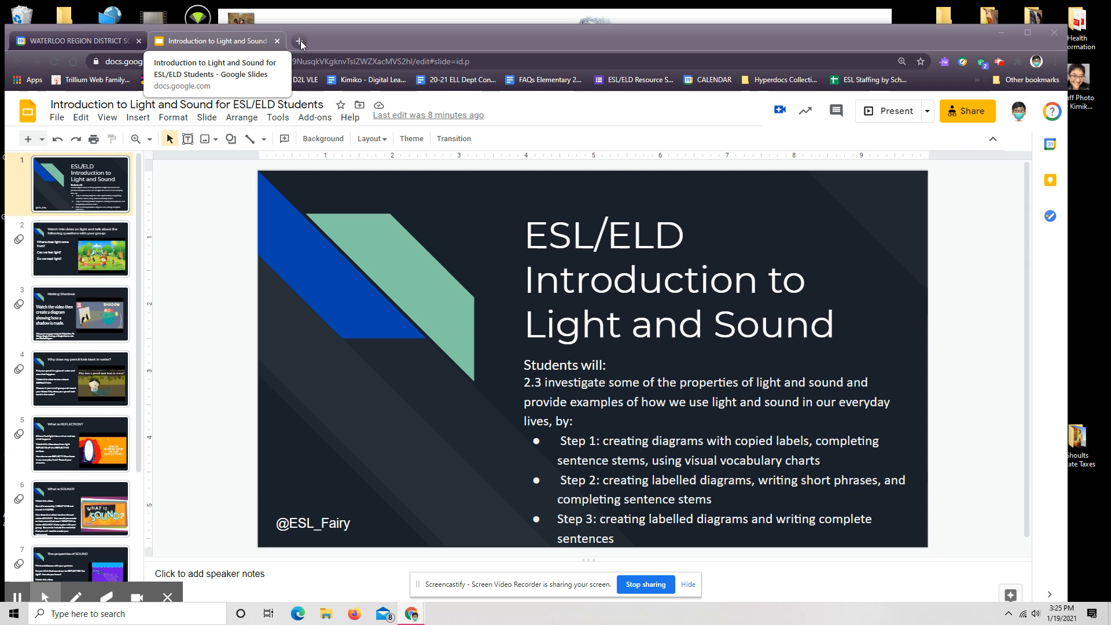
# - Search Google for 'mote extension' and open the 'mote: voice notes & feedback' store page
pyautogui.click(299, 40)
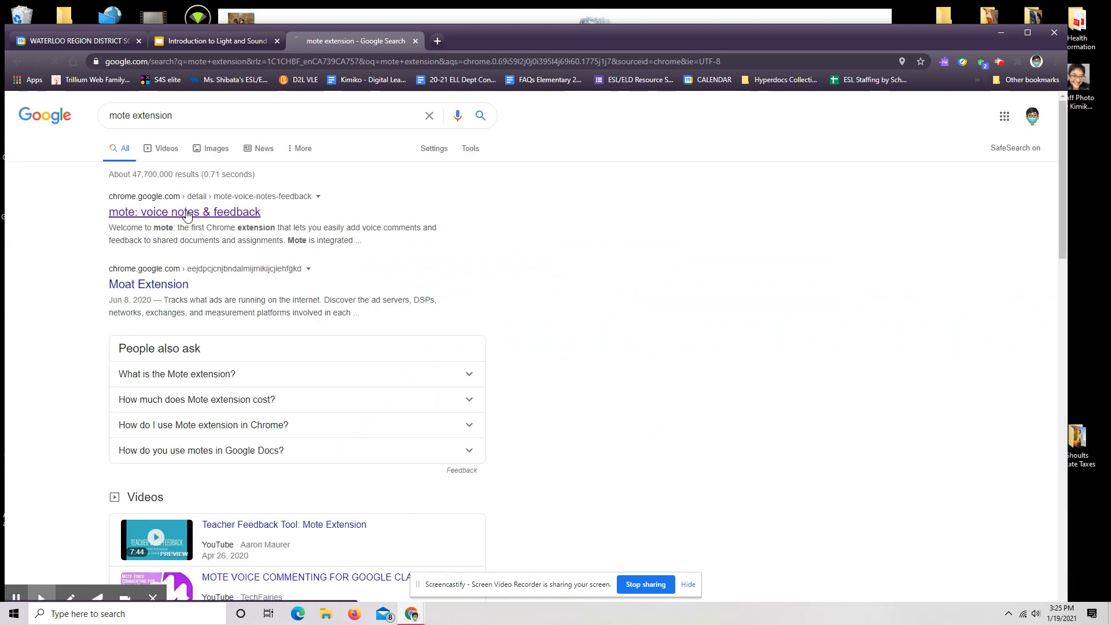
pyautogui.click(184, 212)
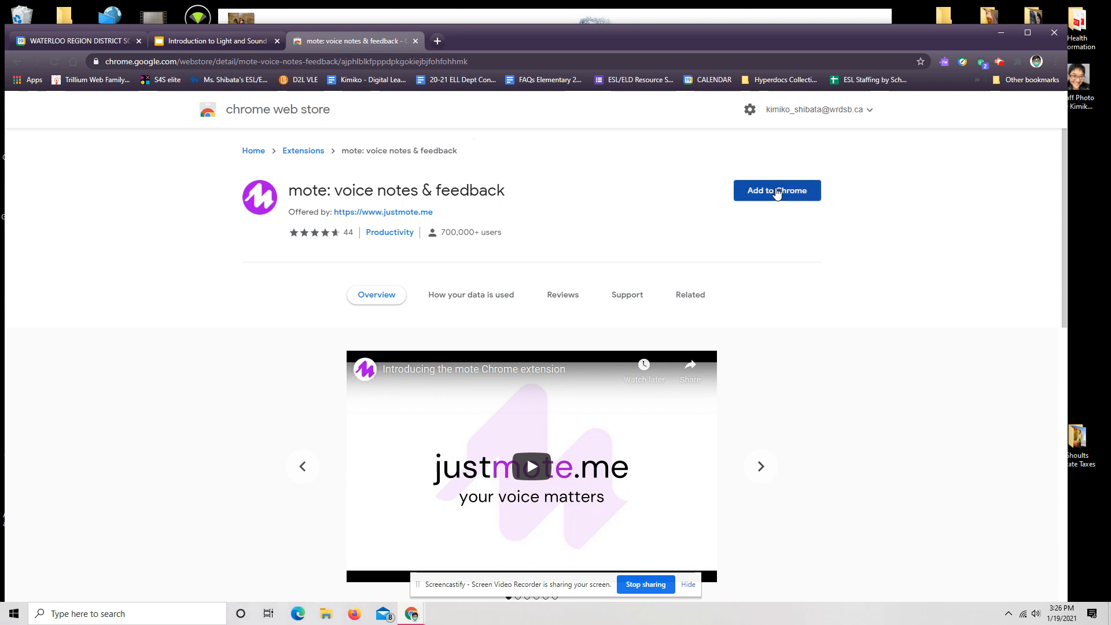
# - Add the Mote extension to Chrome, then briefly open a new tab and return
pyautogui.click(776, 190)
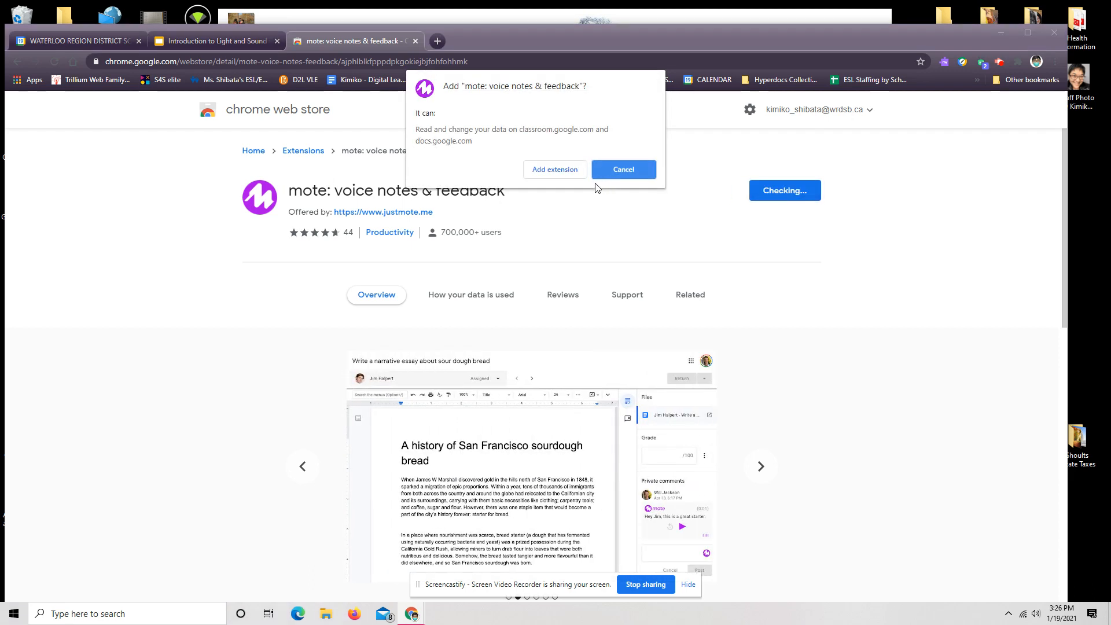
pyautogui.click(622, 169)
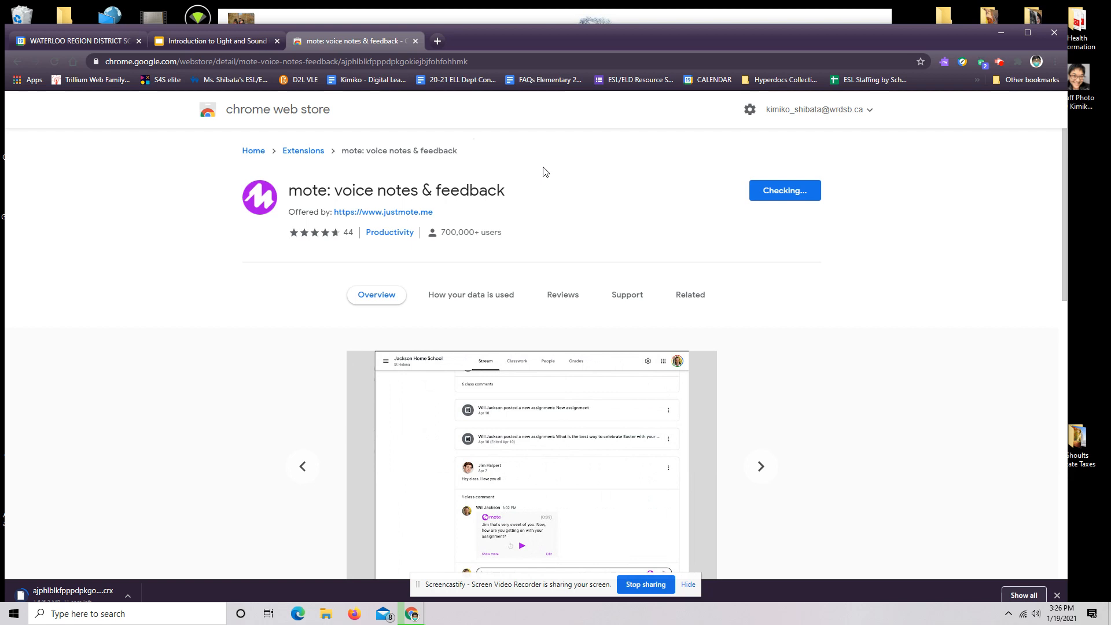
pyautogui.moveTo(111, 587)
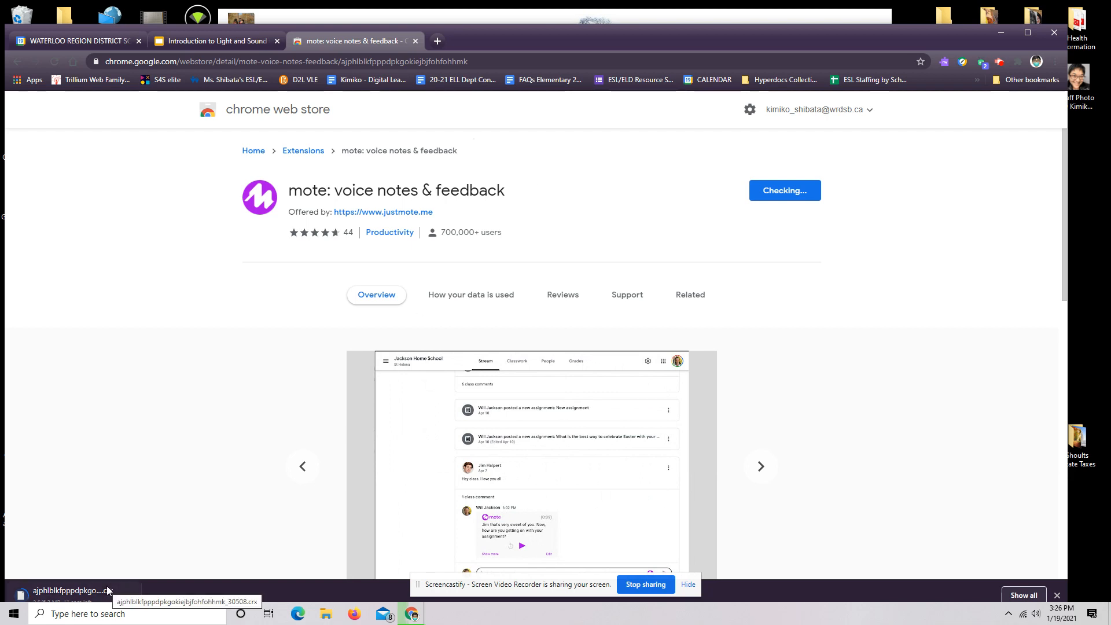
pyautogui.moveTo(394, 174)
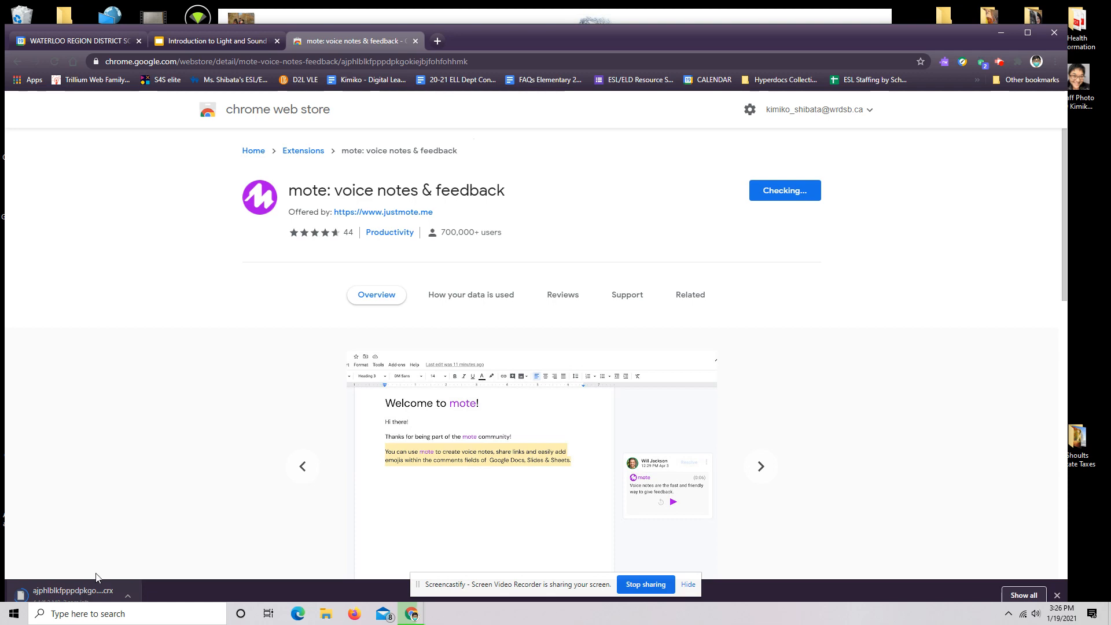
pyautogui.click(435, 40)
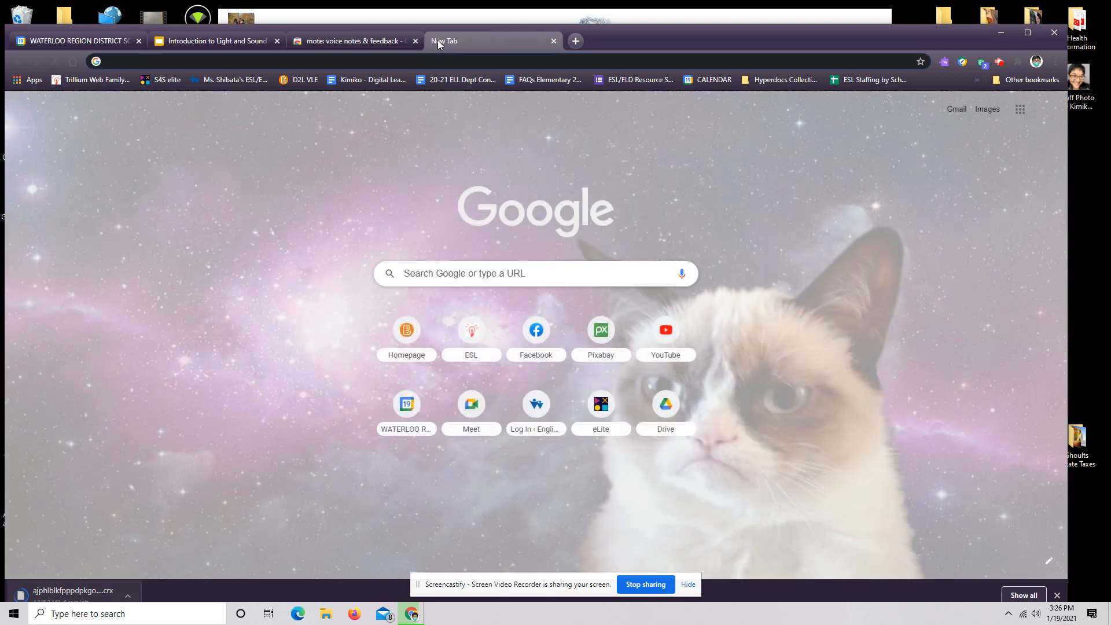
pyautogui.click(351, 40)
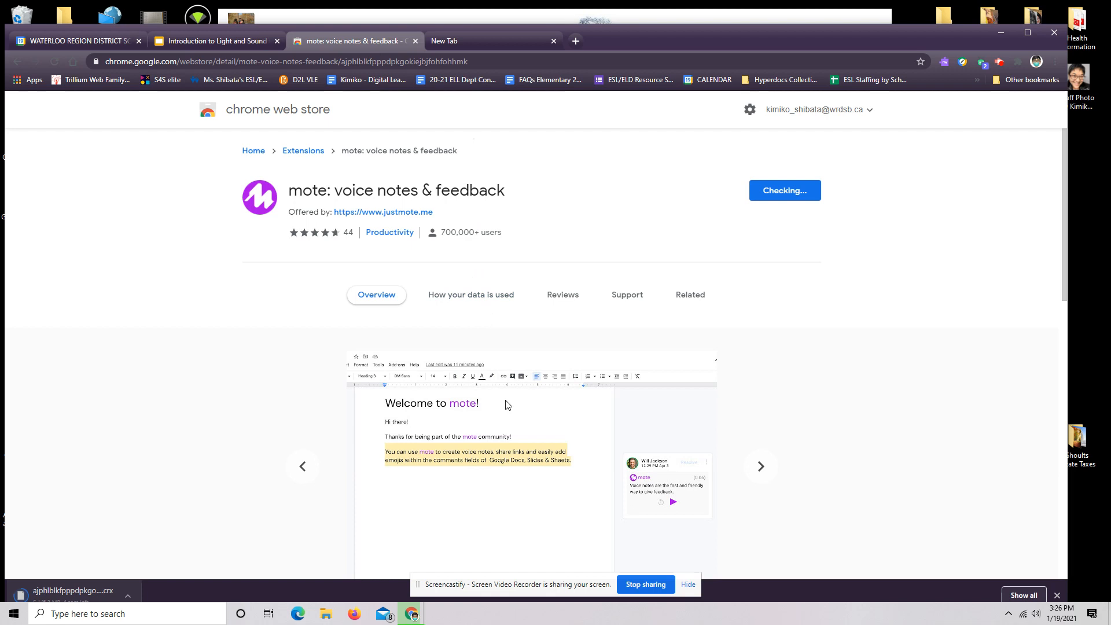
pyautogui.moveTo(337, 572)
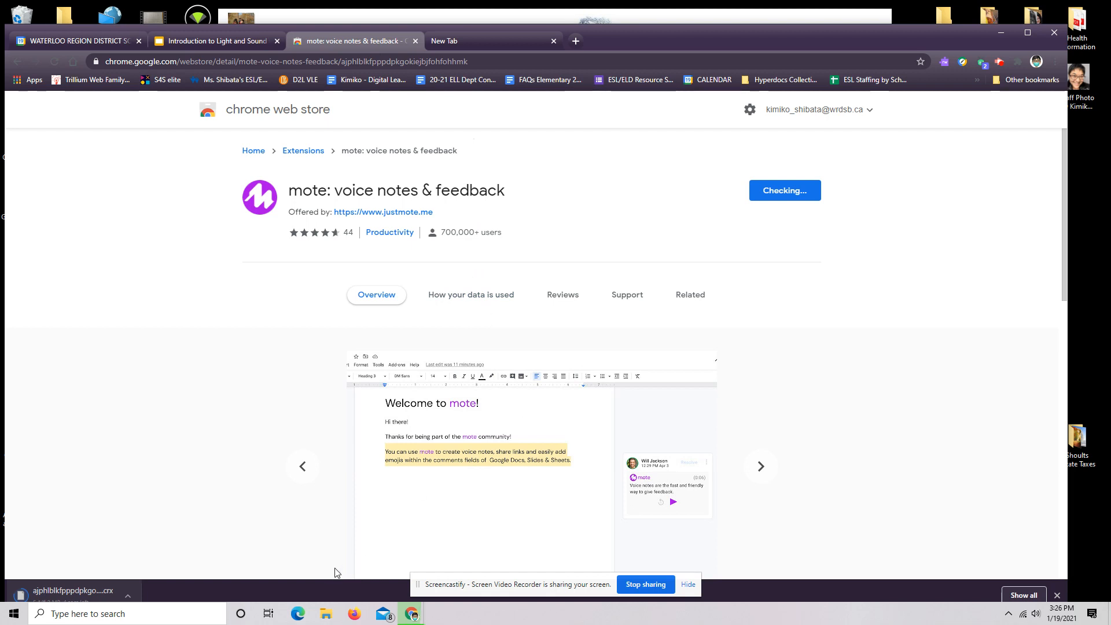
pyautogui.moveTo(309, 530)
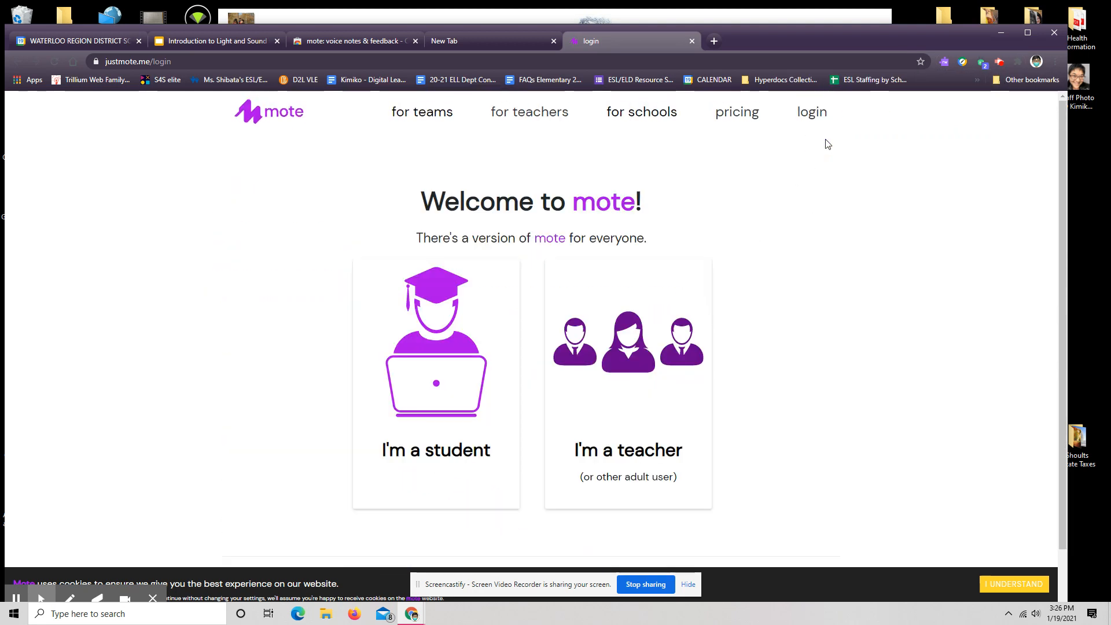
pyautogui.moveTo(613, 355)
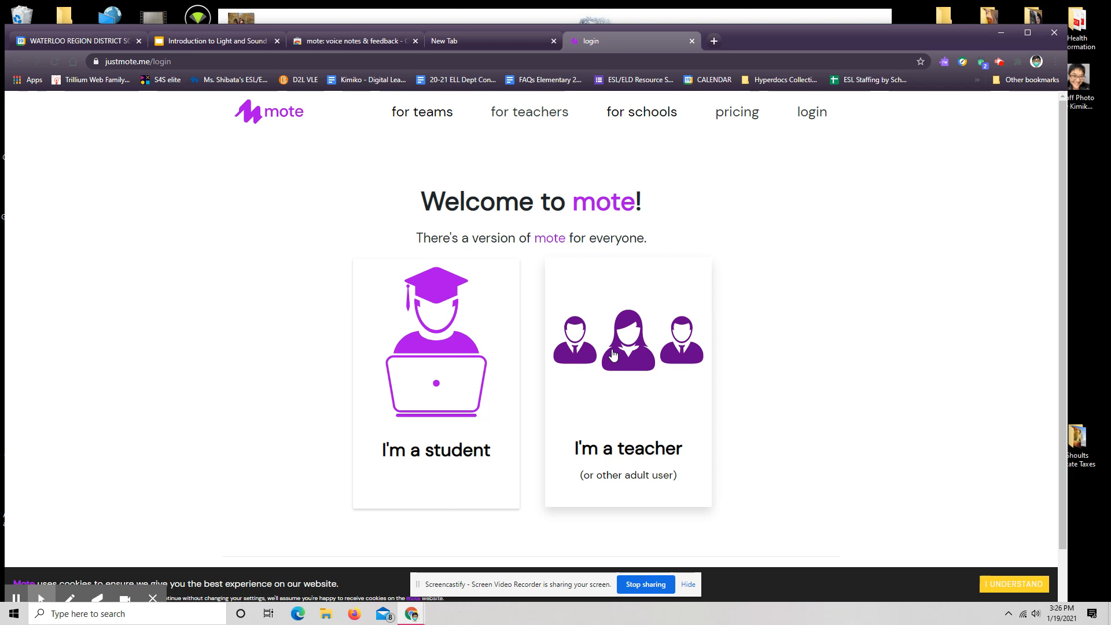
pyautogui.moveTo(643, 419)
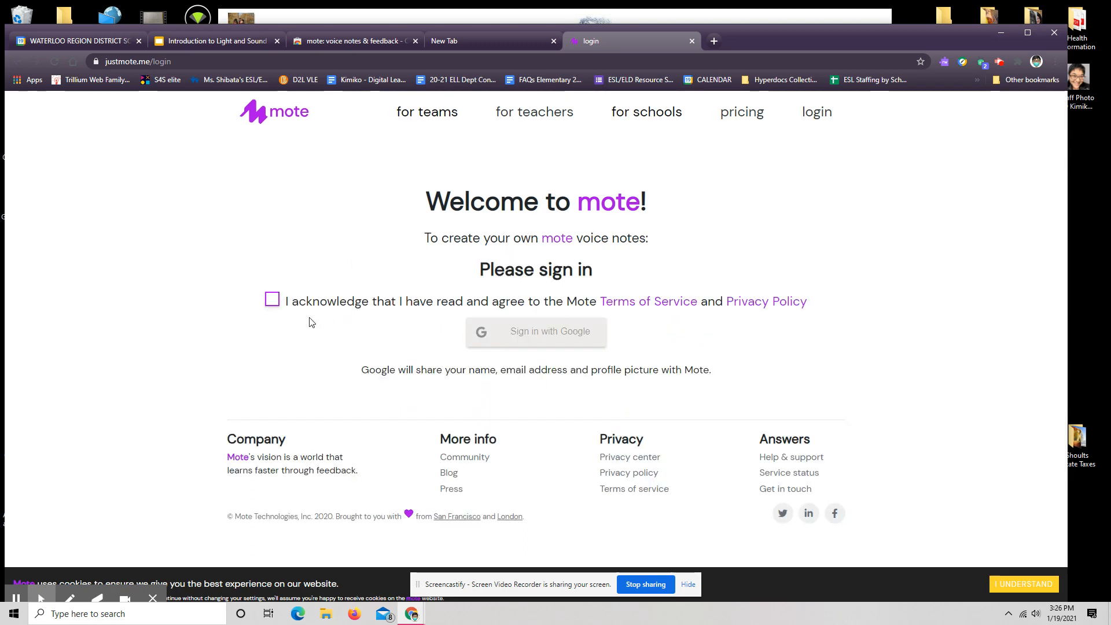
# - Accept Mote's terms, sign in with the Google school account, and return to Light and Sound
pyautogui.click(272, 300)
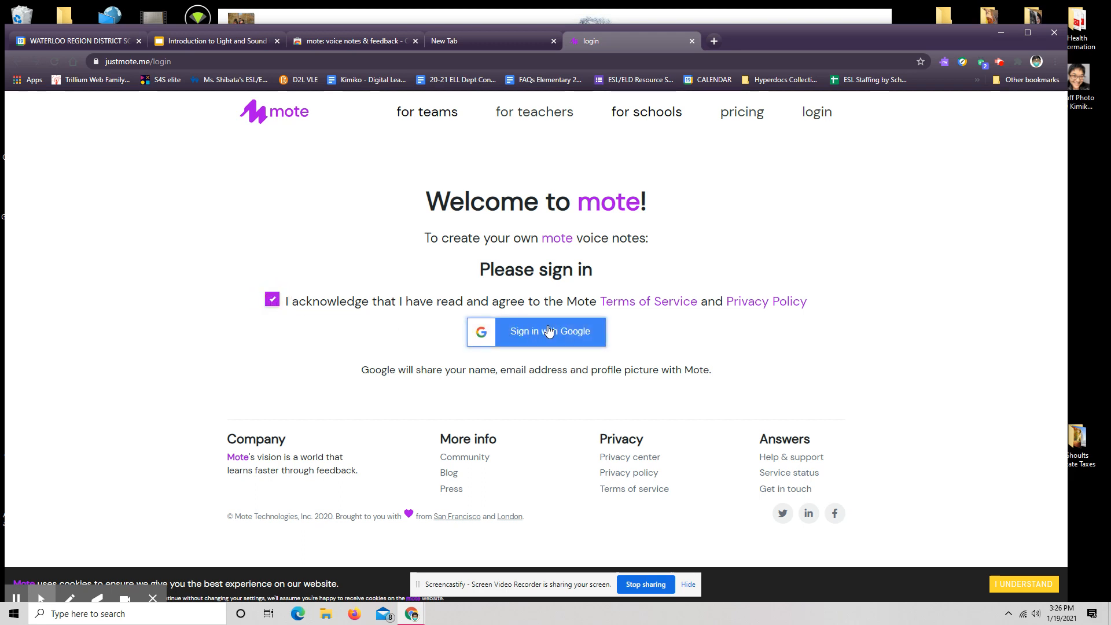
pyautogui.click(536, 332)
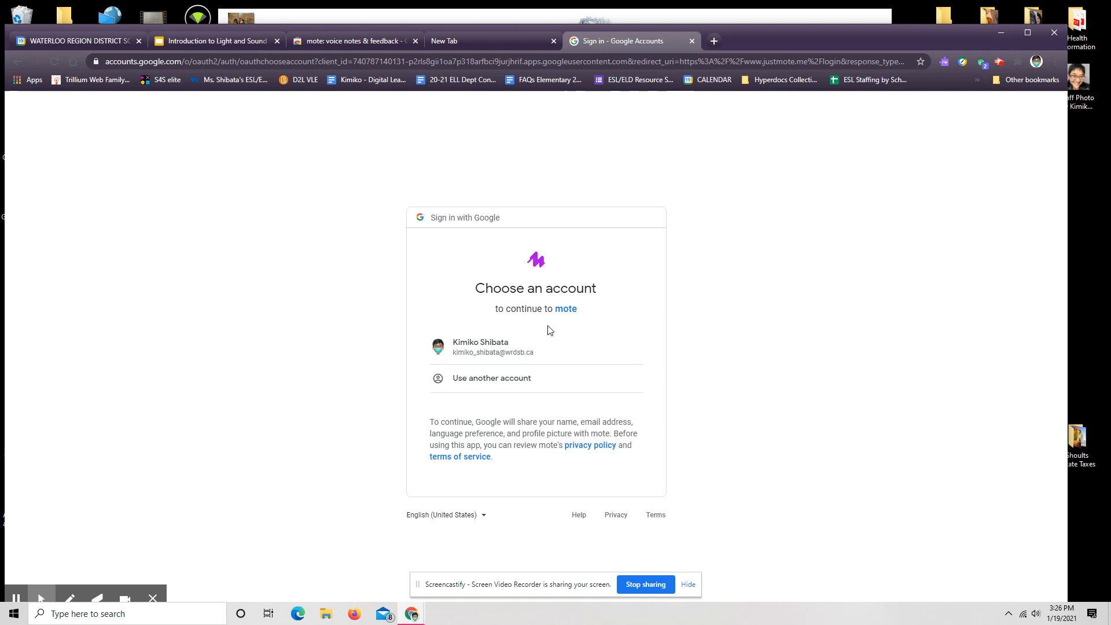
pyautogui.click(480, 346)
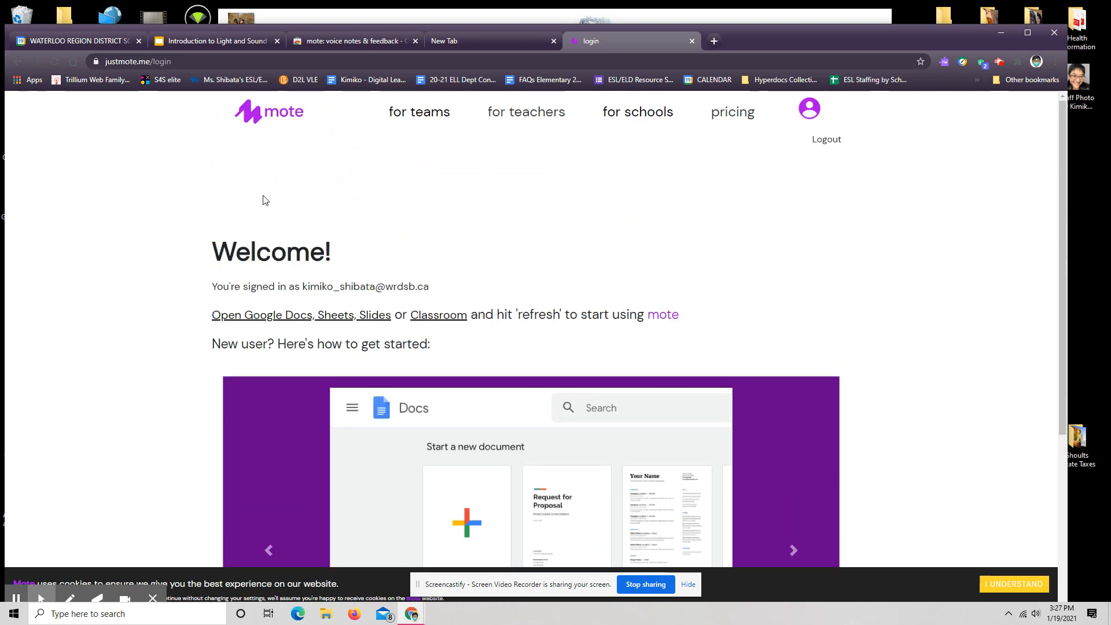
pyautogui.click(216, 40)
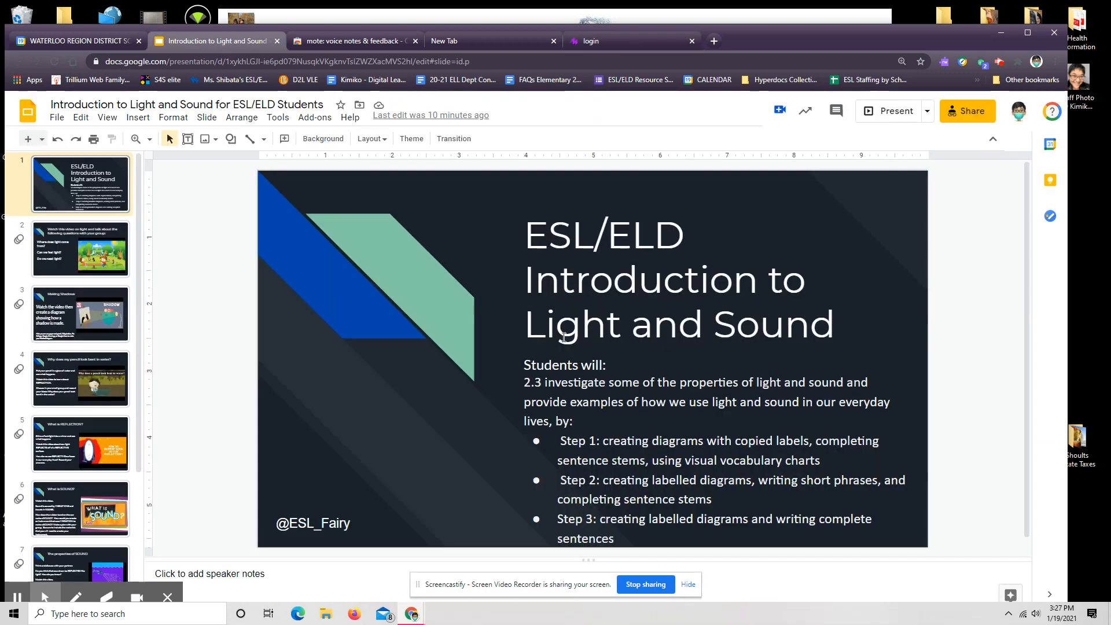
pyautogui.moveTo(752, 221)
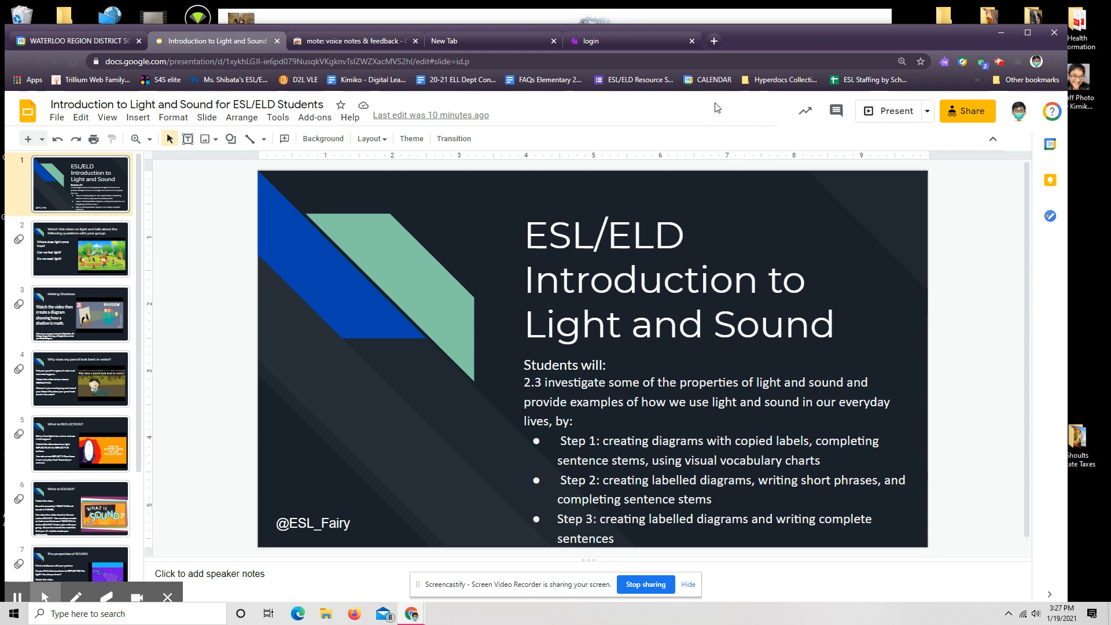
pyautogui.moveTo(767, 111)
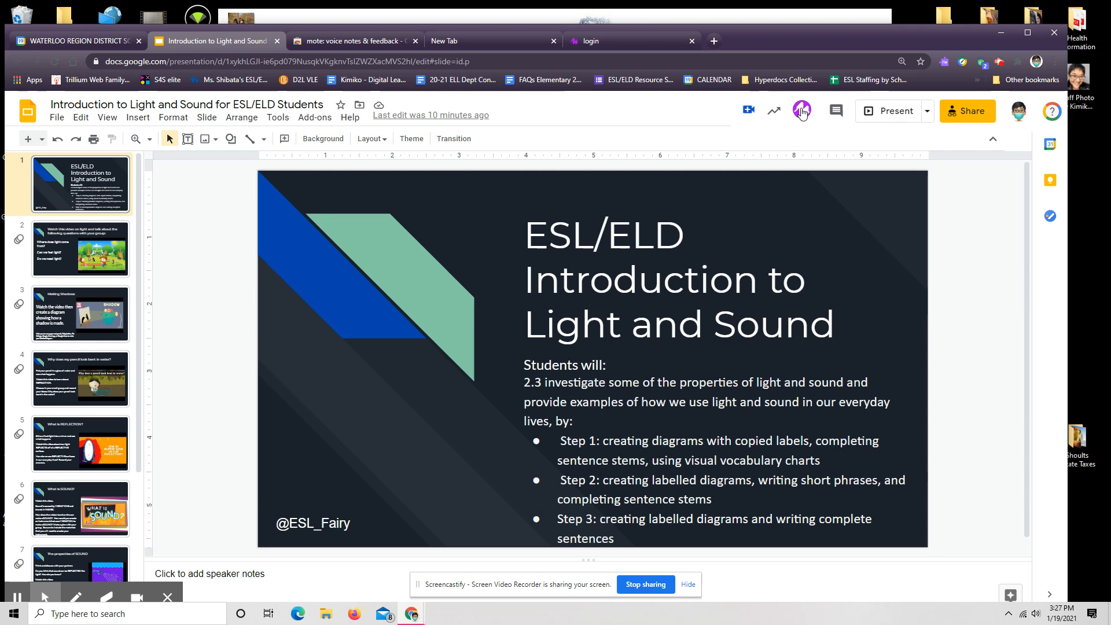
# - Open Mote in Google Slides and proceed past its additional-permissions prompt
pyautogui.click(802, 111)
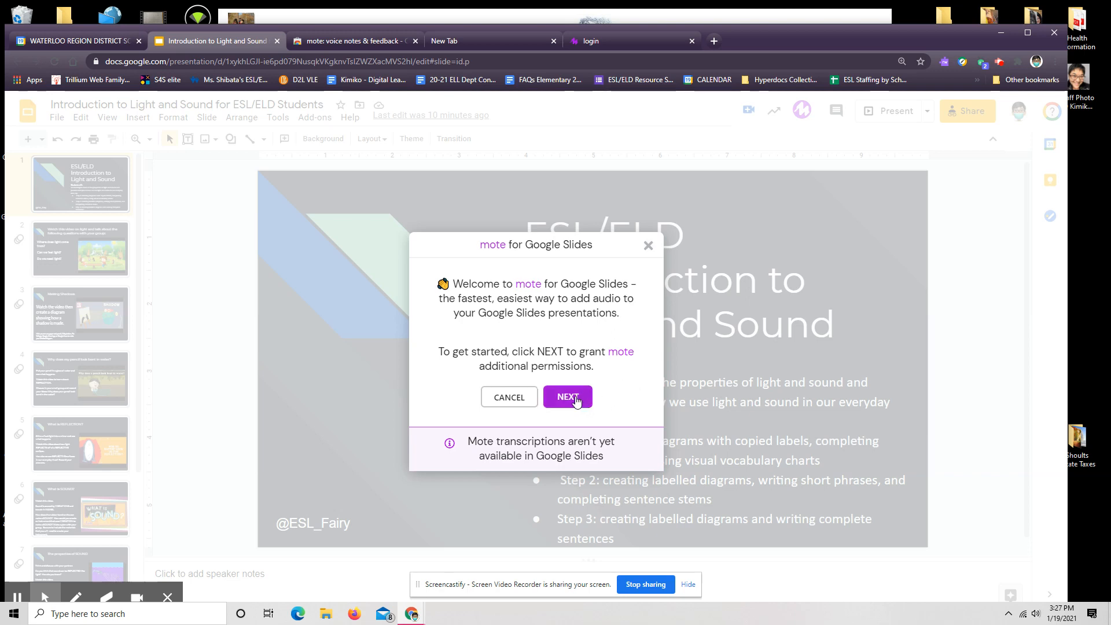
pyautogui.click(568, 397)
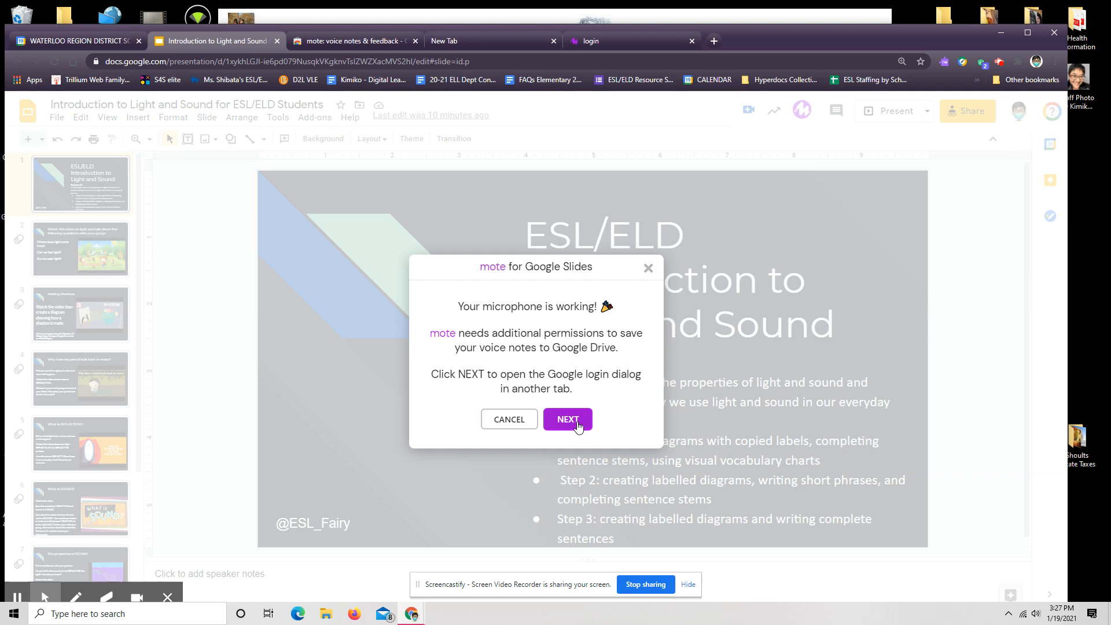
pyautogui.click(568, 419)
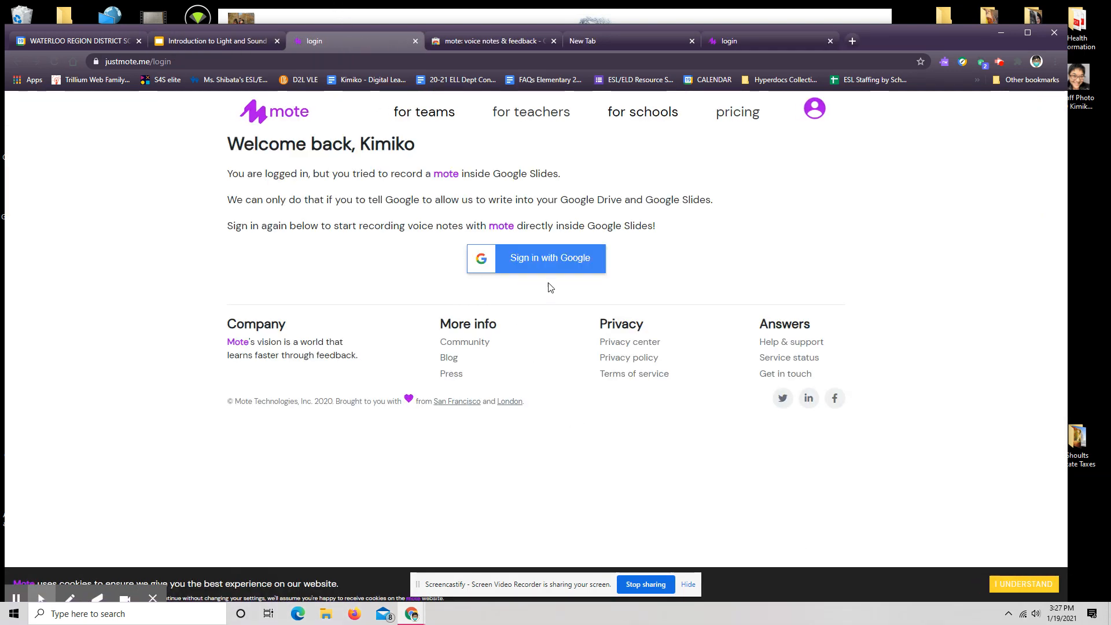
# - Sign in with Google, allow Mote Drive and Slides access, and return to the deck
pyautogui.click(549, 258)
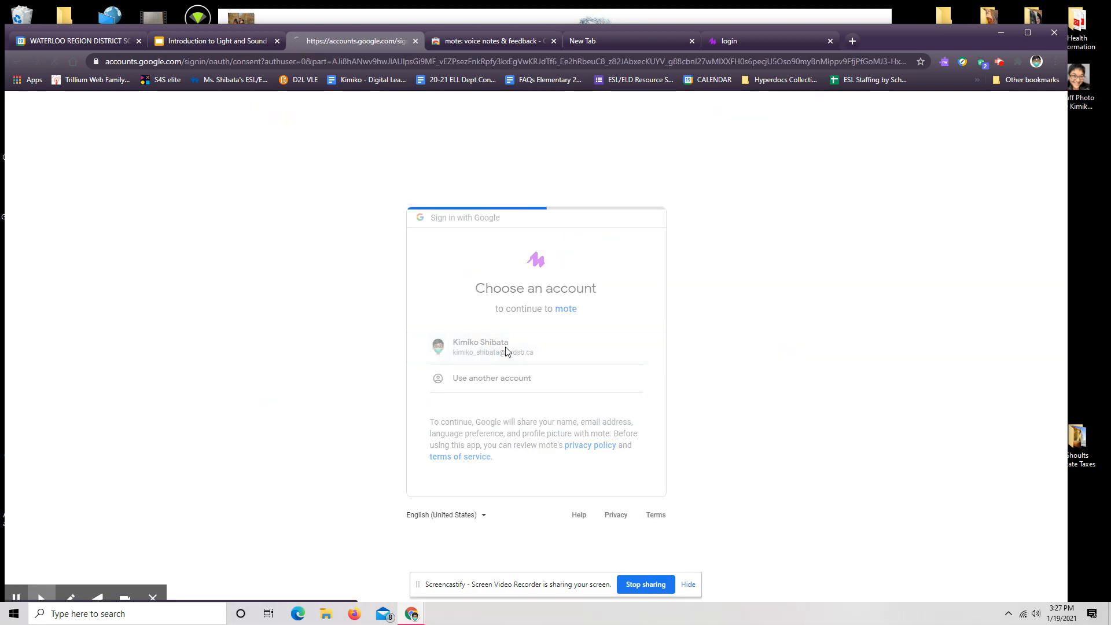
pyautogui.click(480, 347)
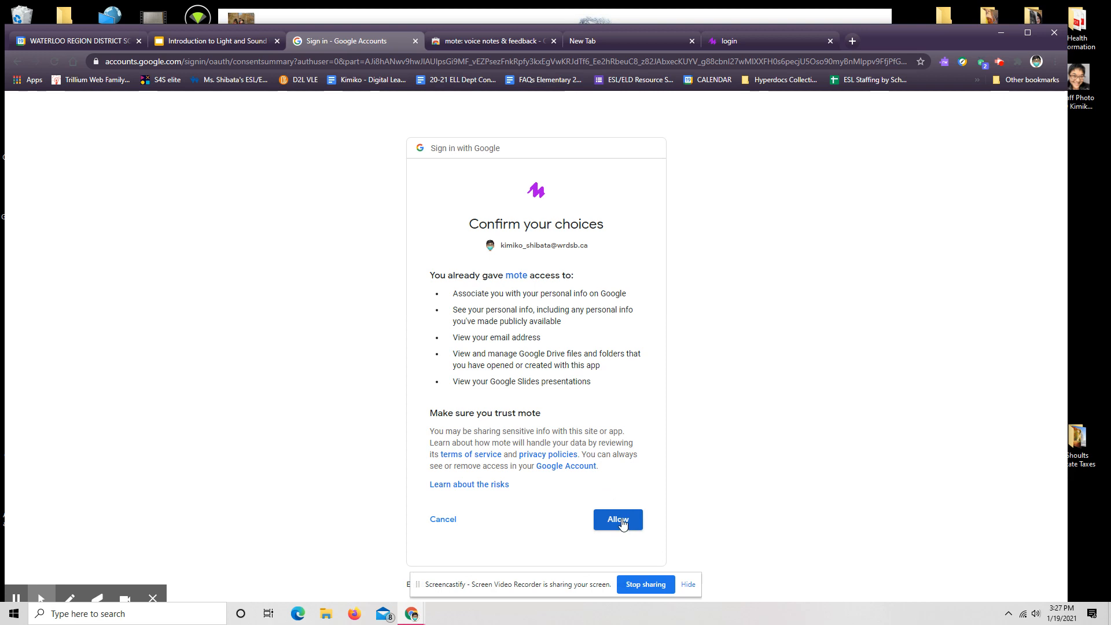
pyautogui.click(617, 520)
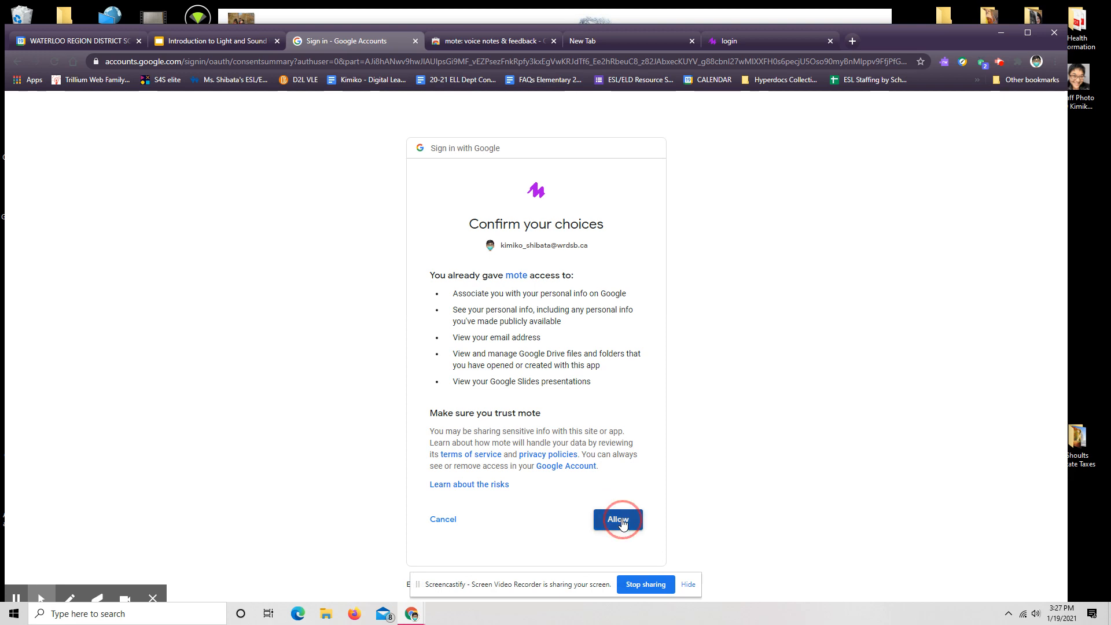
pyautogui.click(618, 520)
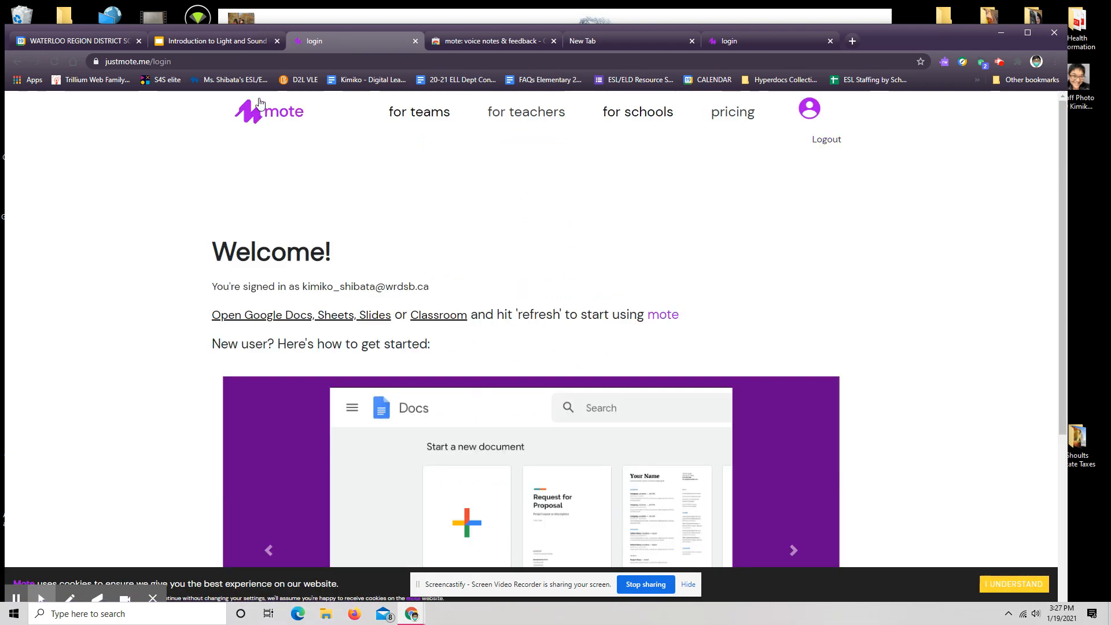
pyautogui.click(216, 41)
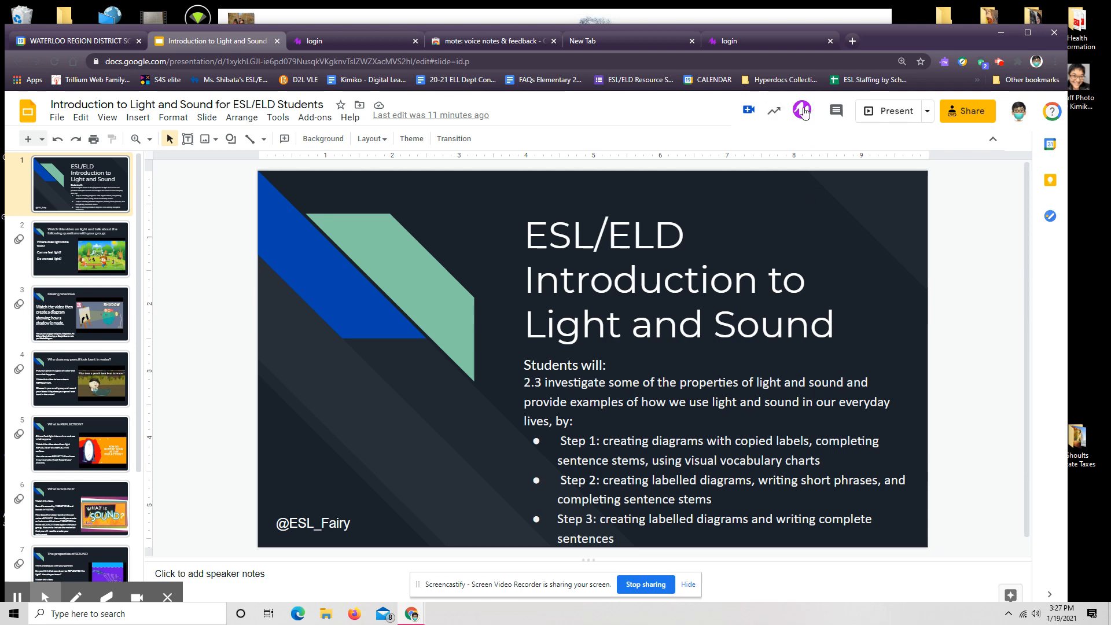
# - Record a 30-second Mote voice note and insert its audio icon on the title slide
pyautogui.click(803, 110)
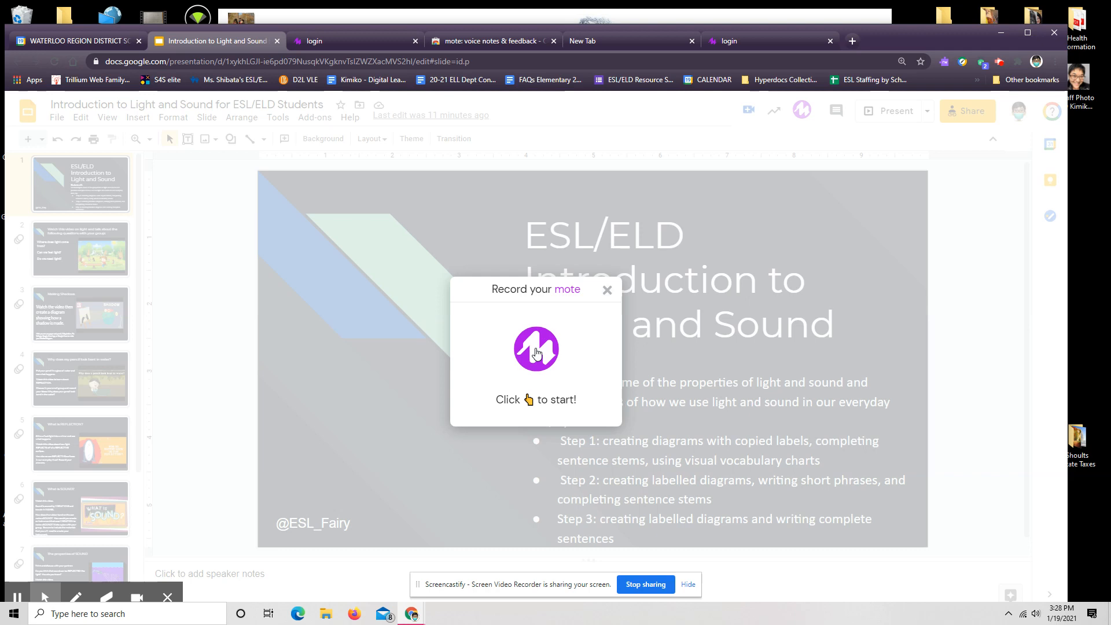
pyautogui.click(536, 350)
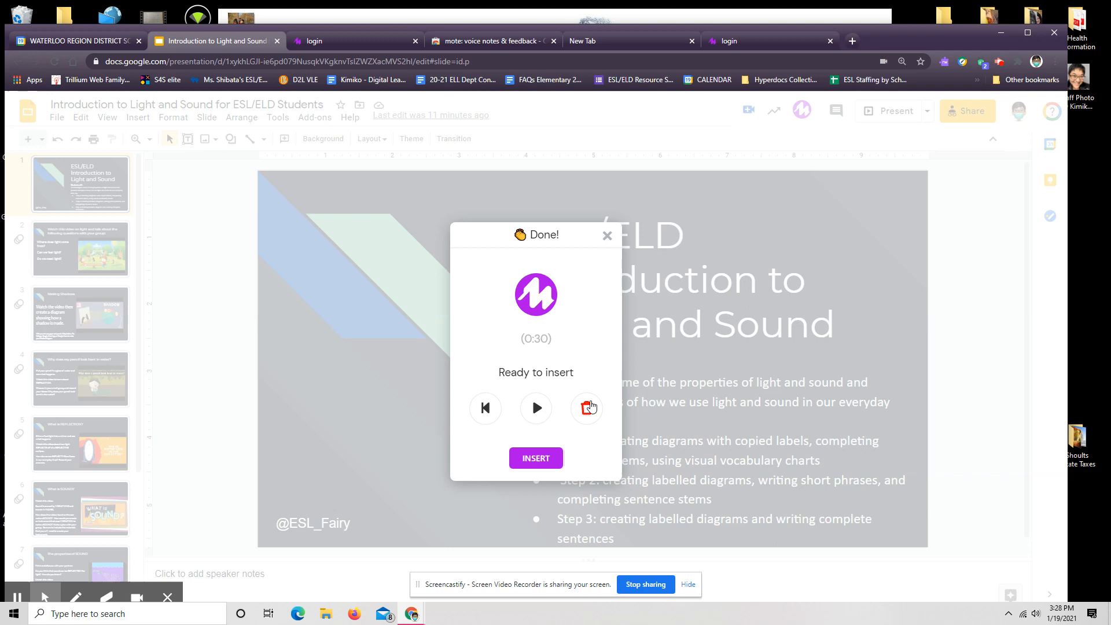
pyautogui.click(534, 458)
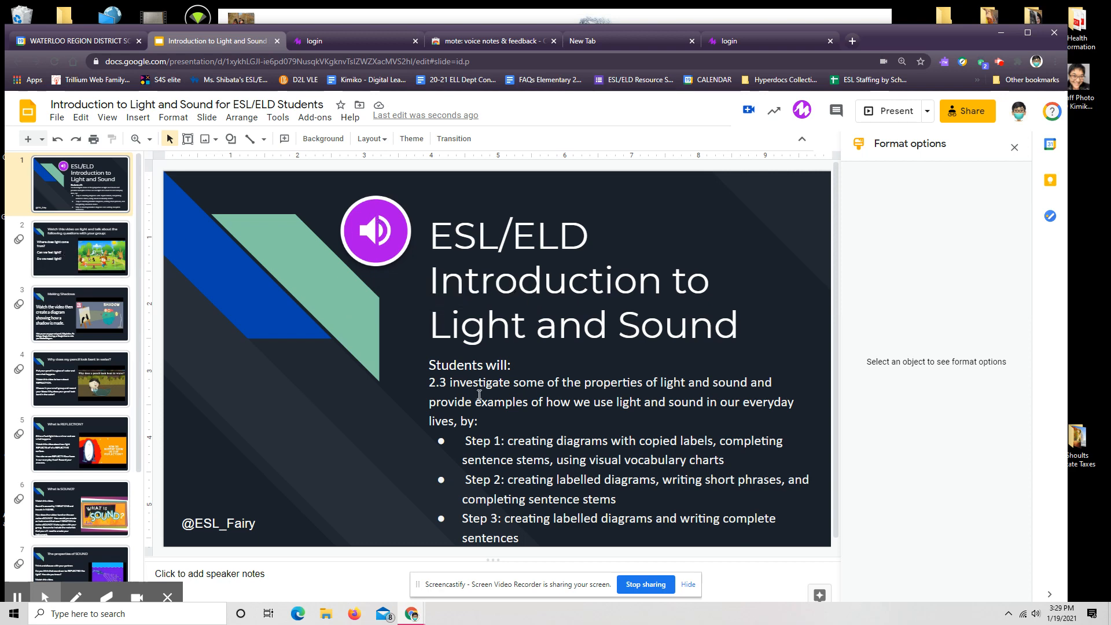
# - Preview the title slide's inserted audio, then go to slide 2 with the light video
pyautogui.click(376, 232)
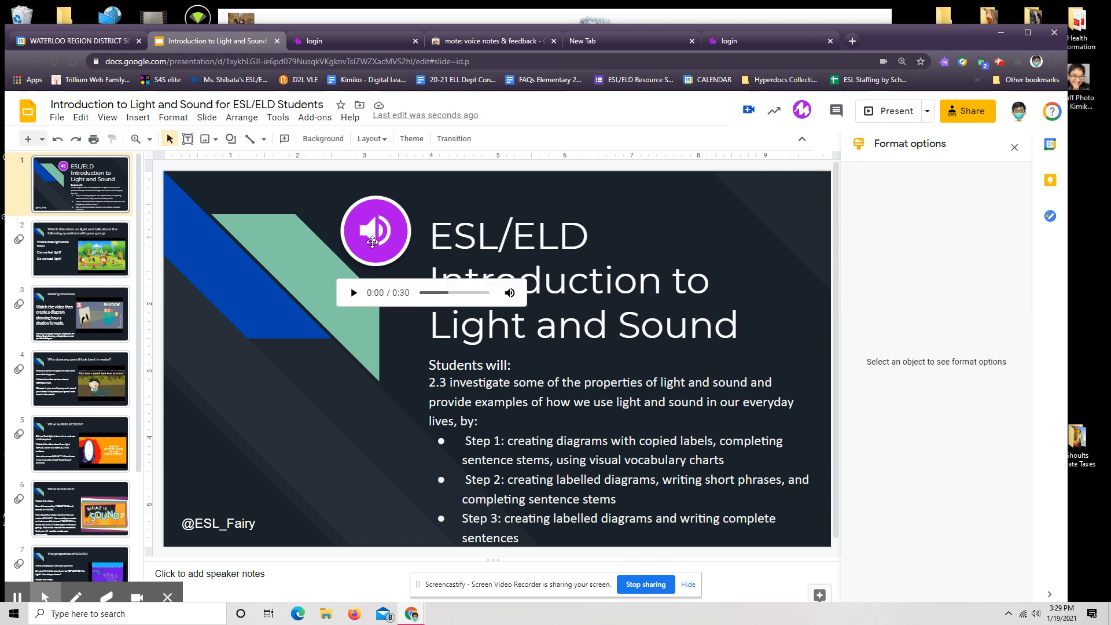
pyautogui.click(80, 249)
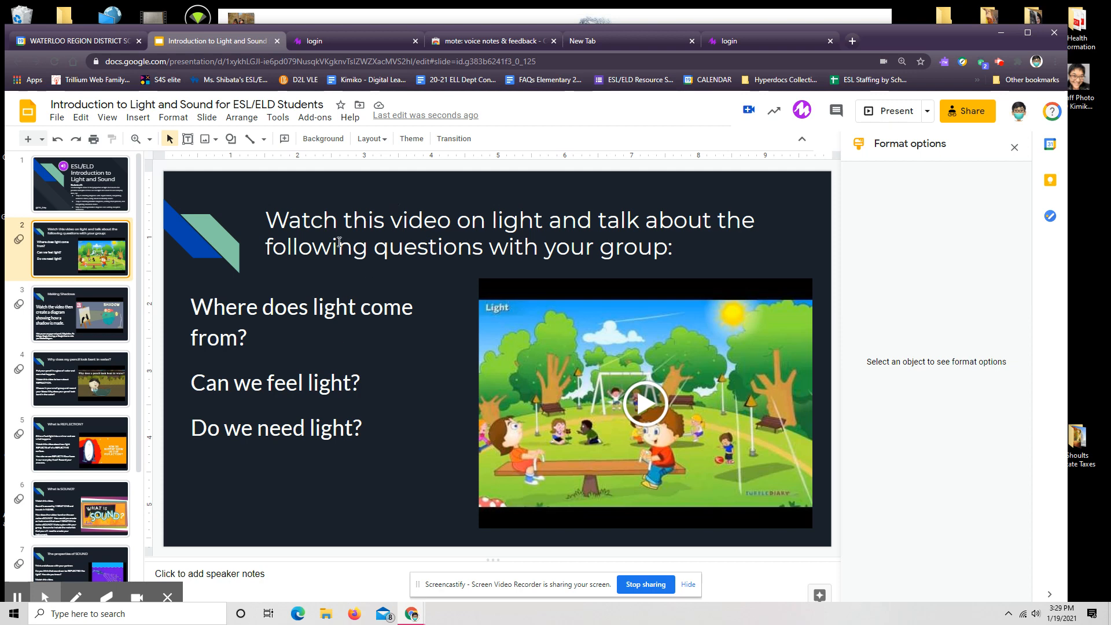
pyautogui.moveTo(803, 111)
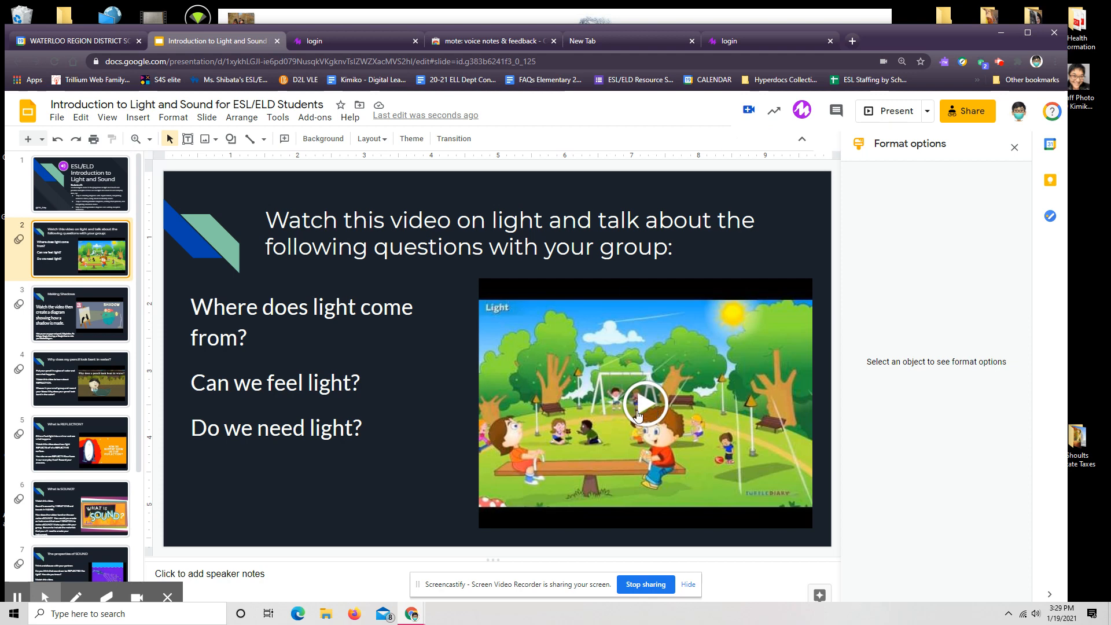
pyautogui.moveTo(659, 411)
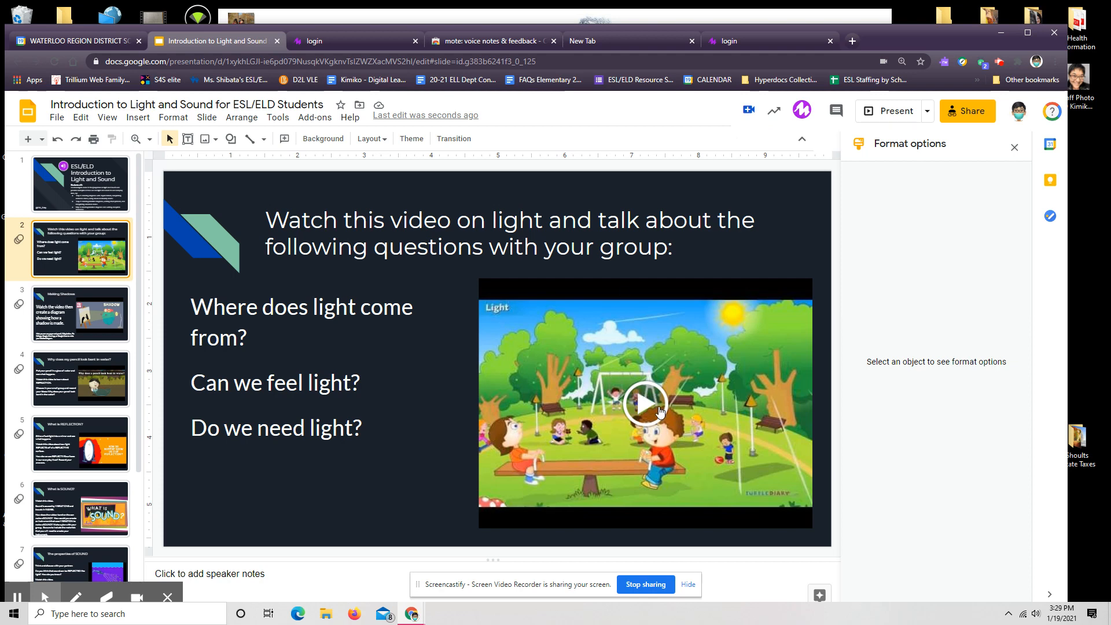
pyautogui.moveTo(398, 261)
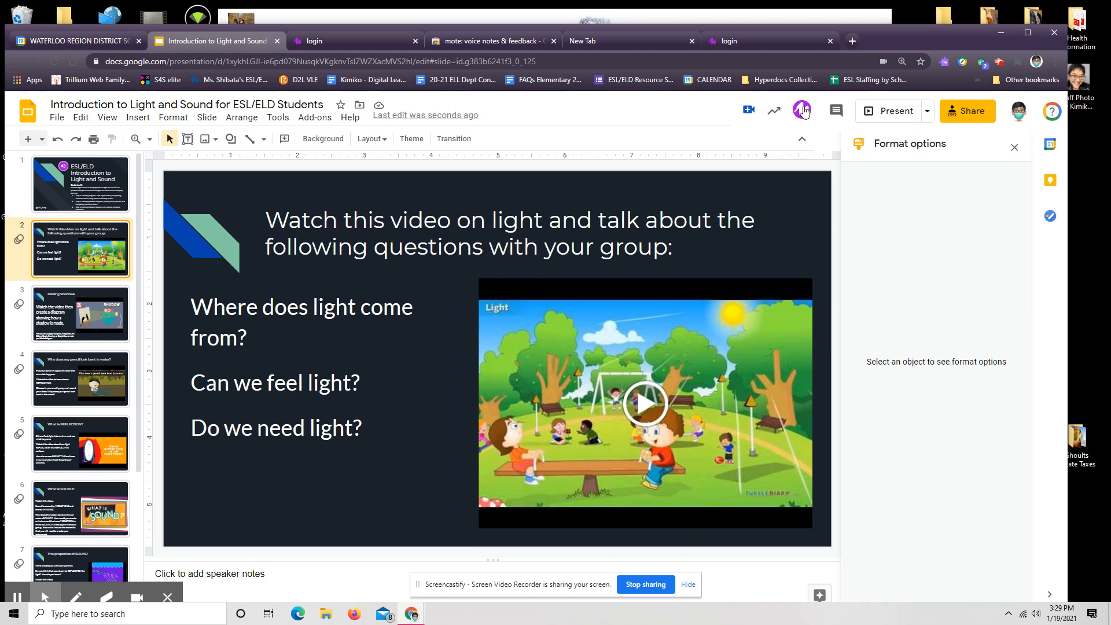
# - Record a 12-second Mote voice note, insert it on slide 2, and dismiss the upgrade notice
pyautogui.click(802, 111)
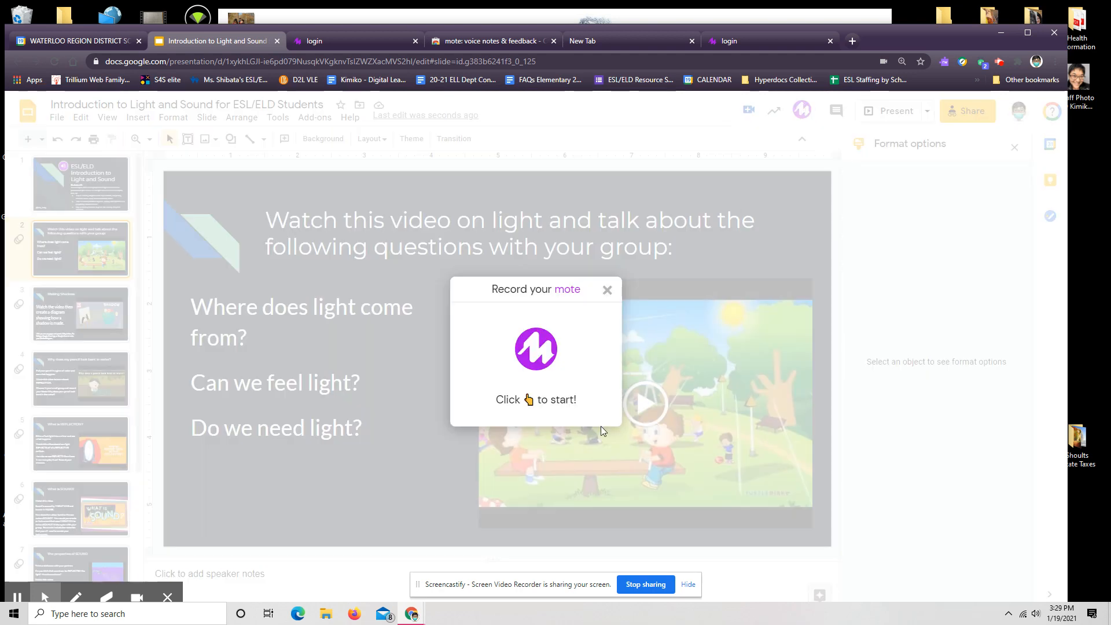
pyautogui.click(537, 348)
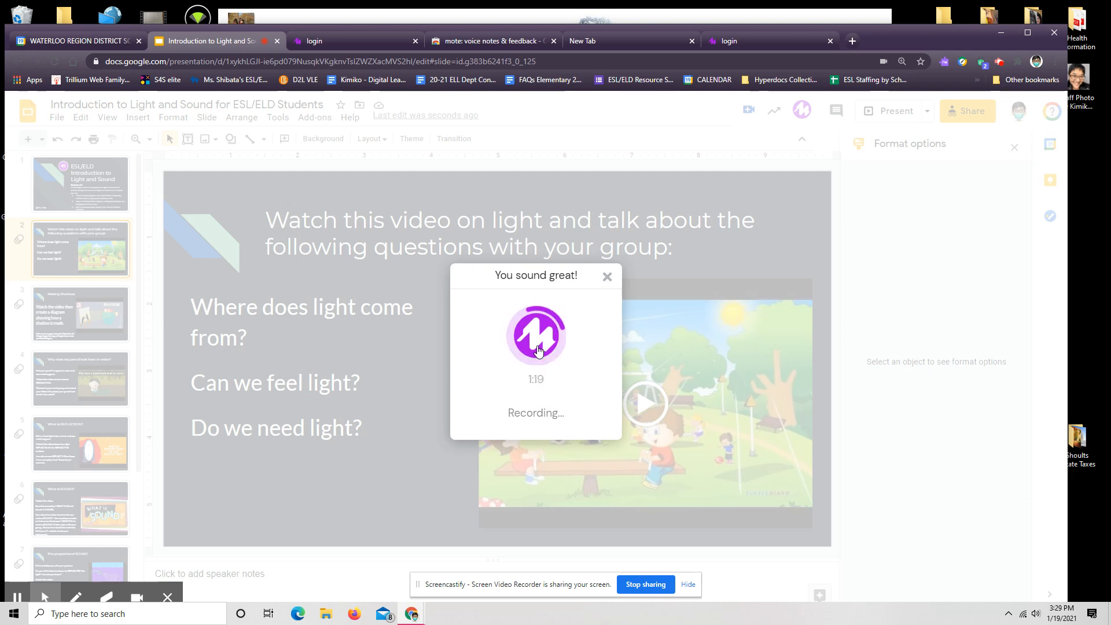
pyautogui.click(536, 336)
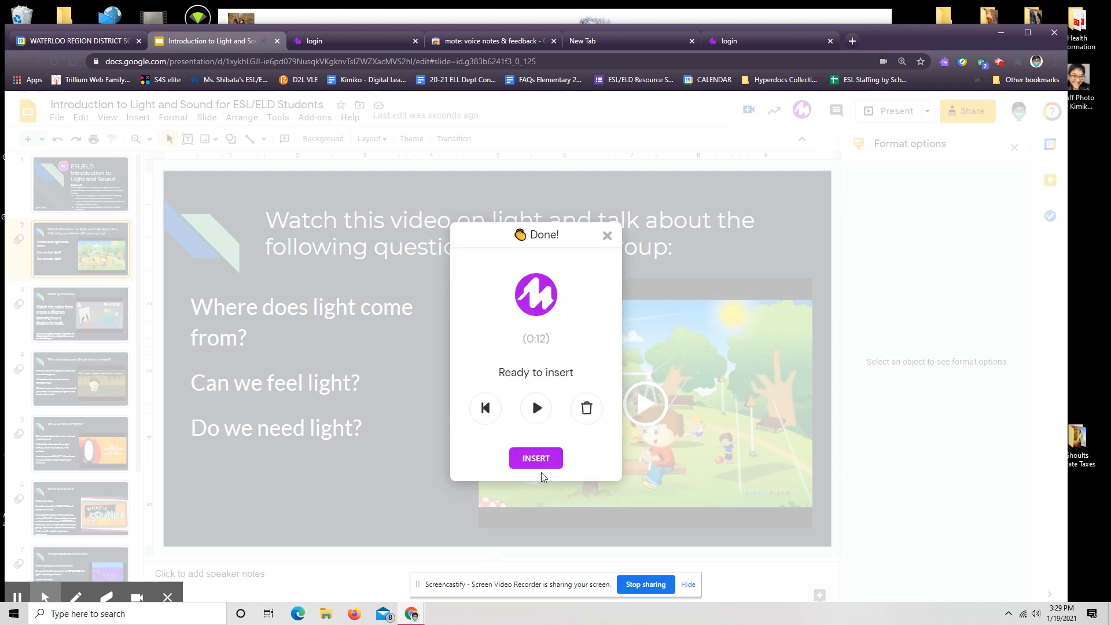
pyautogui.click(535, 458)
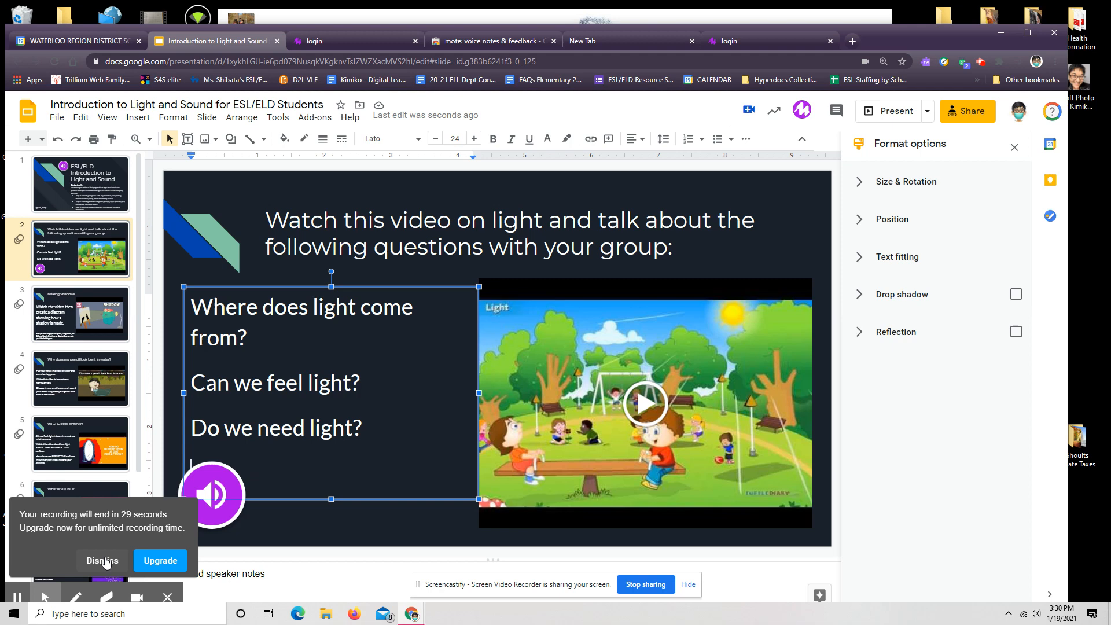
pyautogui.click(211, 494)
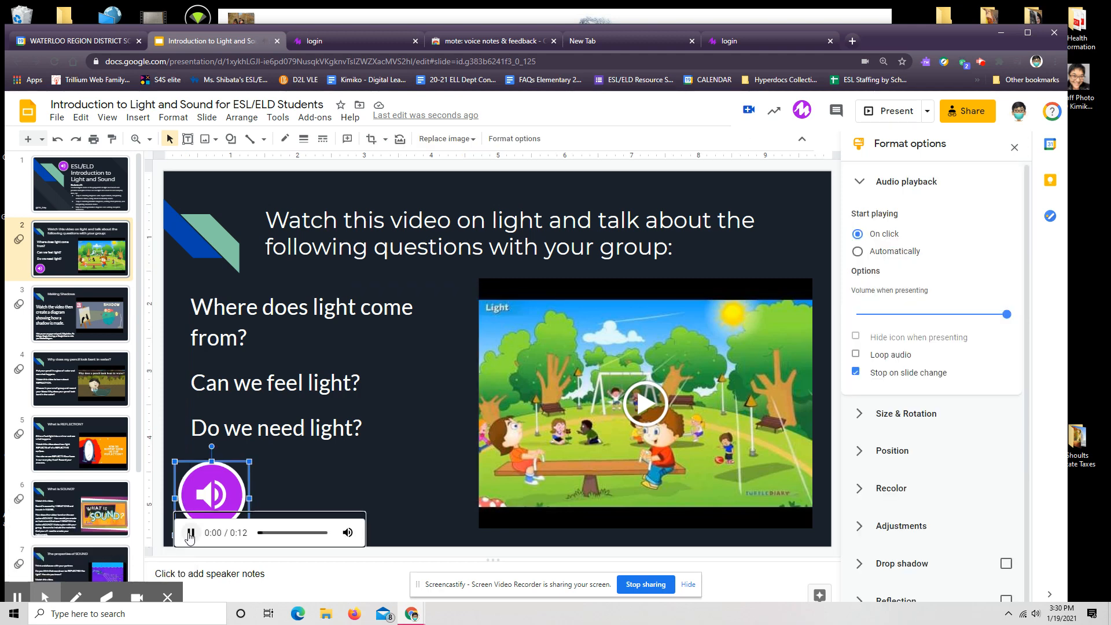